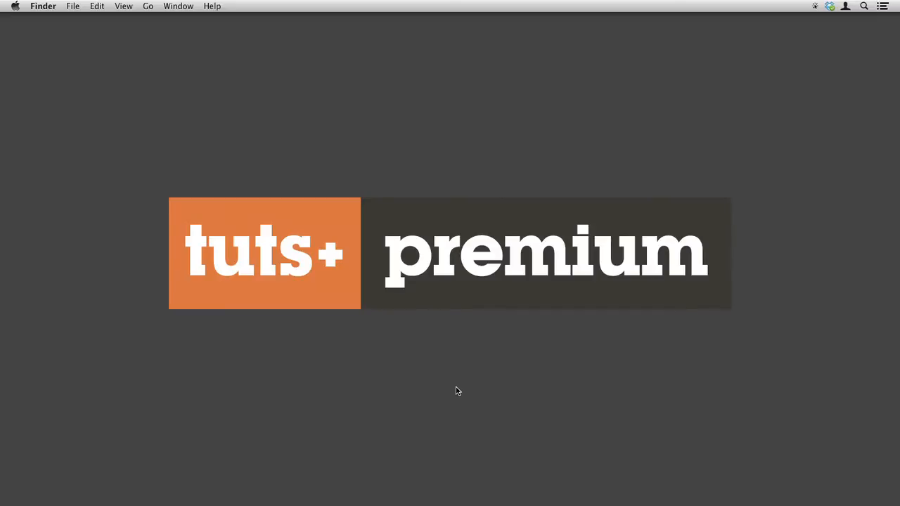
pyautogui.moveTo(366, 478)
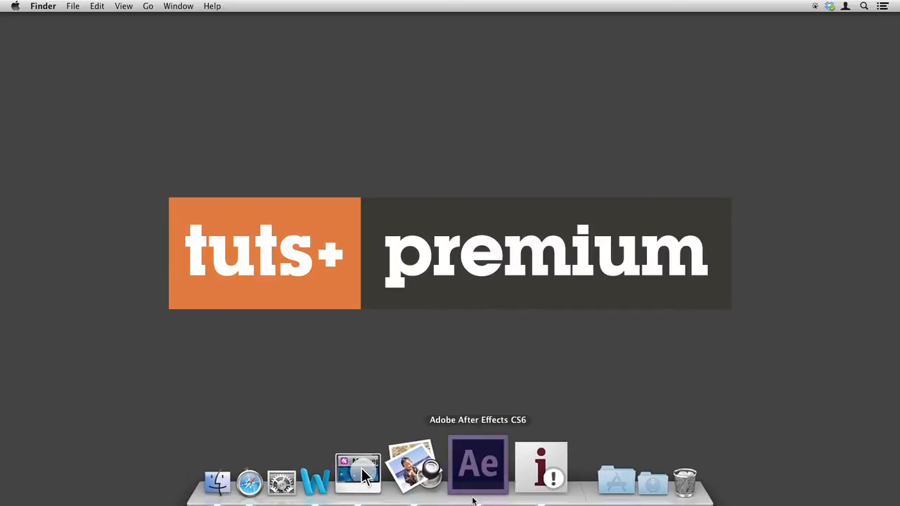
# Launch Adobe After Effects CS6 from the Dock
pyautogui.click(475, 464)
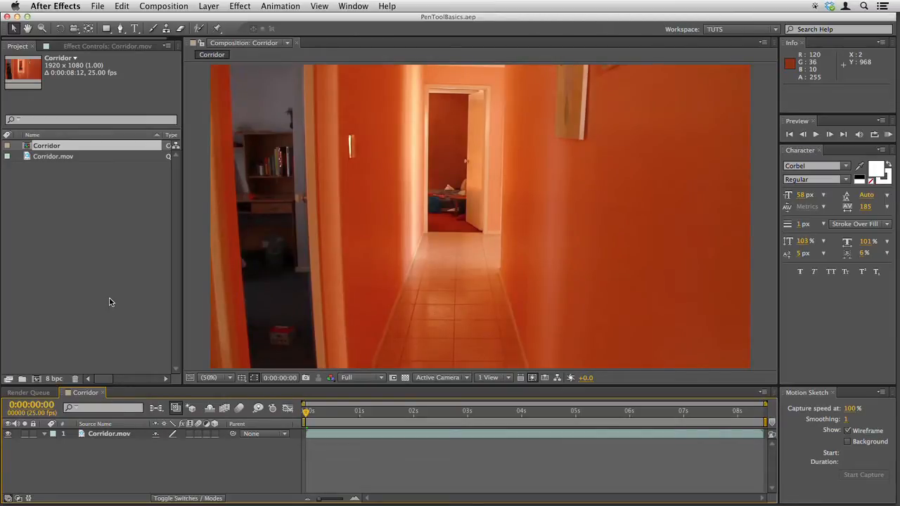
pyautogui.moveTo(447, 115)
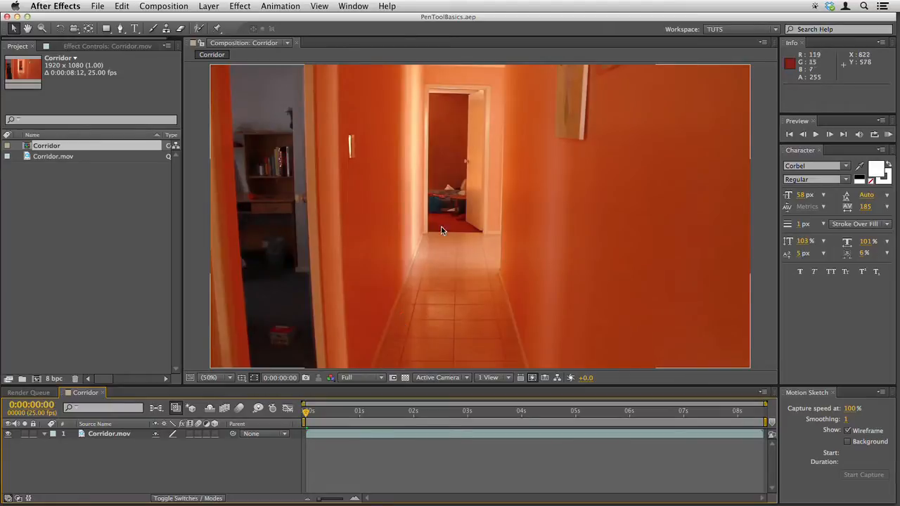
pyautogui.moveTo(466, 218)
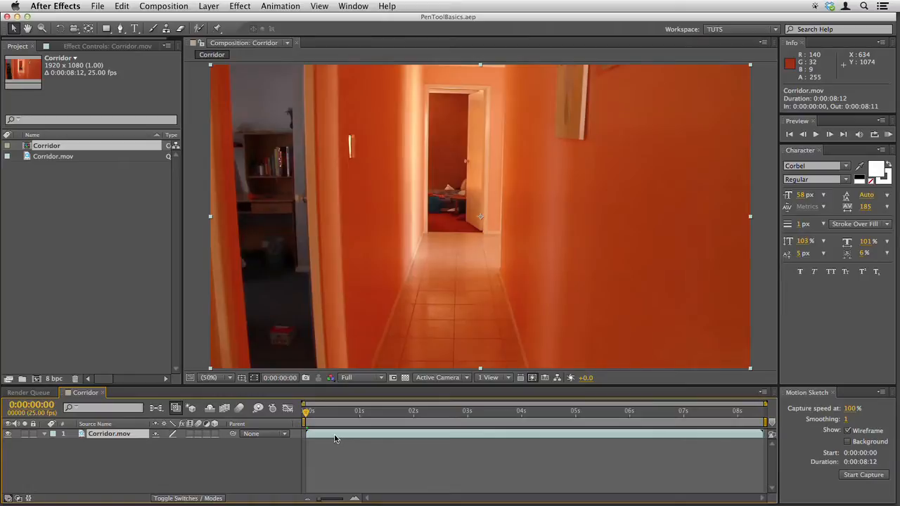
# Duplicate Corridor.mov and rename the lower copy (layer 2) to Background
pyautogui.click(104, 5)
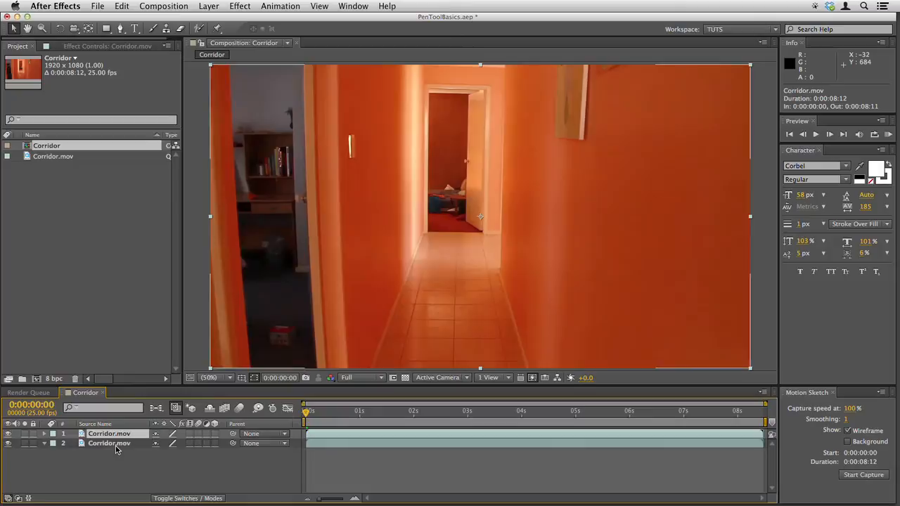
pyautogui.doubleClick(110, 444)
pyautogui.write('Background')
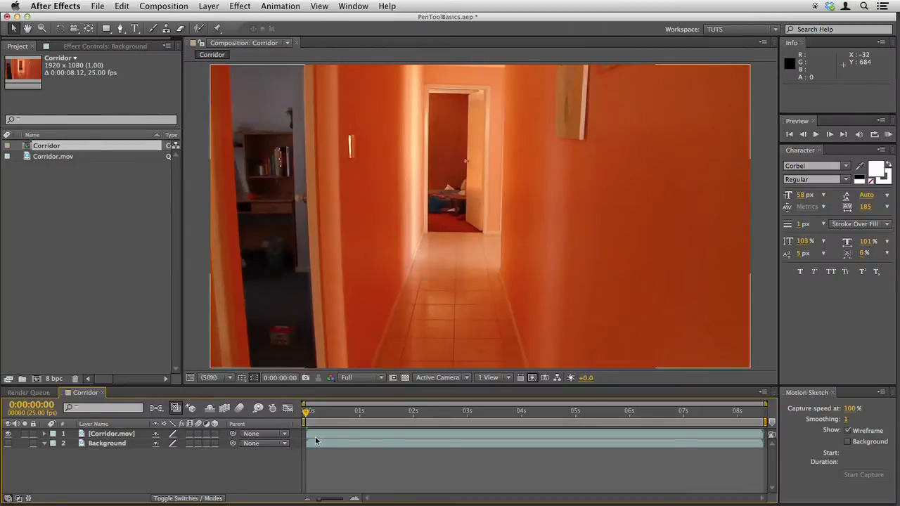
pyautogui.click(111, 433)
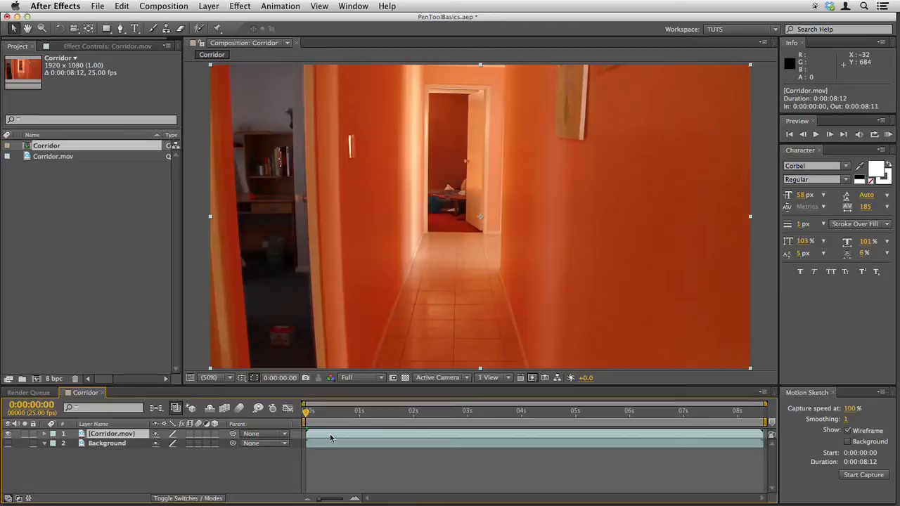
pyautogui.click(107, 444)
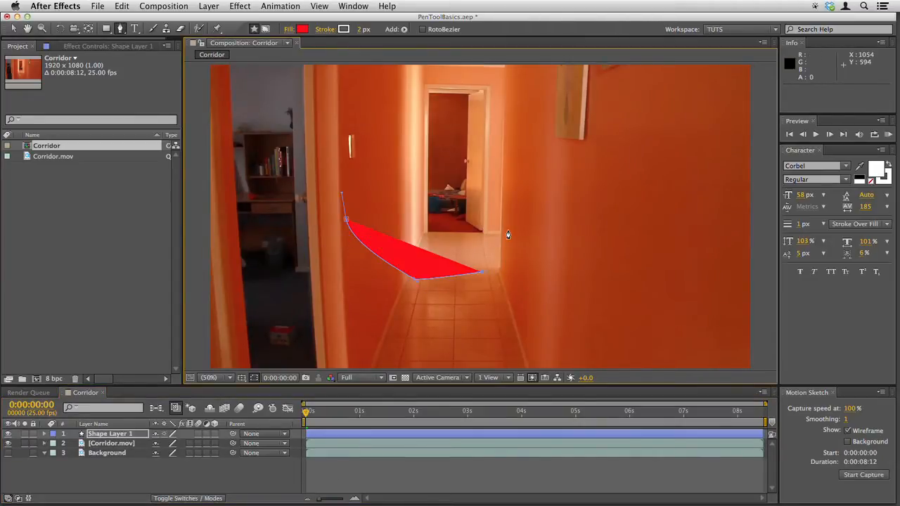
pyautogui.click(506, 230)
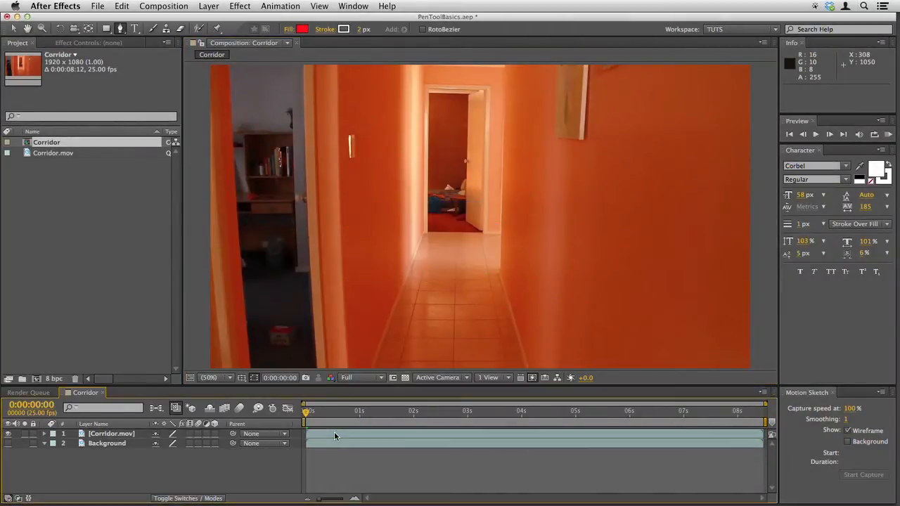
pyautogui.click(113, 433)
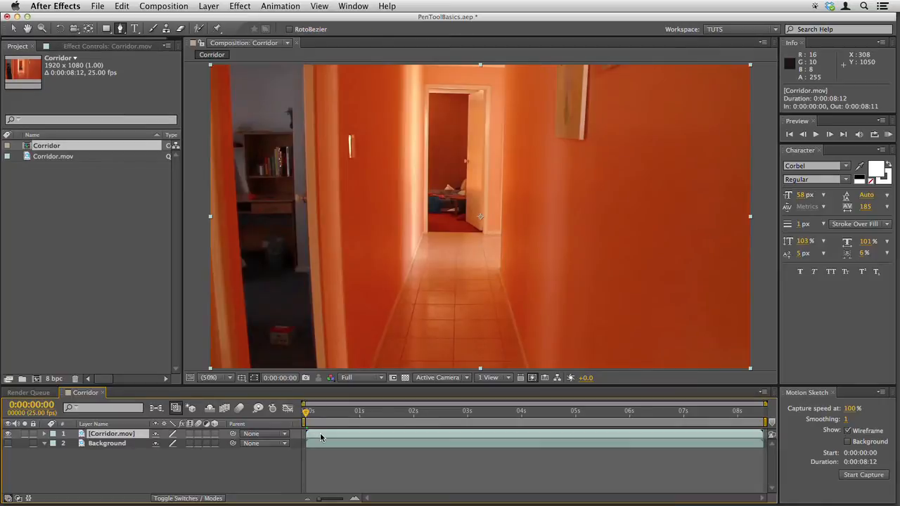
pyautogui.moveTo(416, 116)
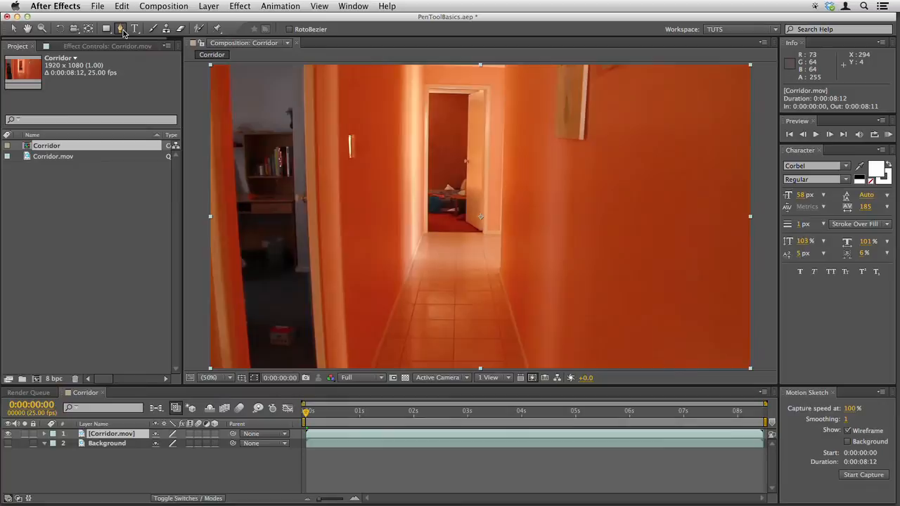
# With the Pen tool, place Mask 1 points around the far doorway's corners and bottom edge
pyautogui.click(120, 31)
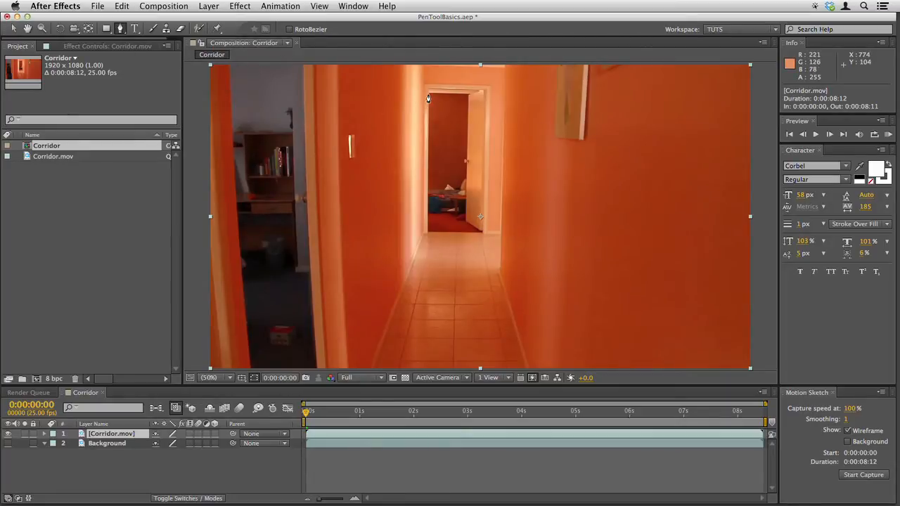
pyautogui.moveTo(474, 238)
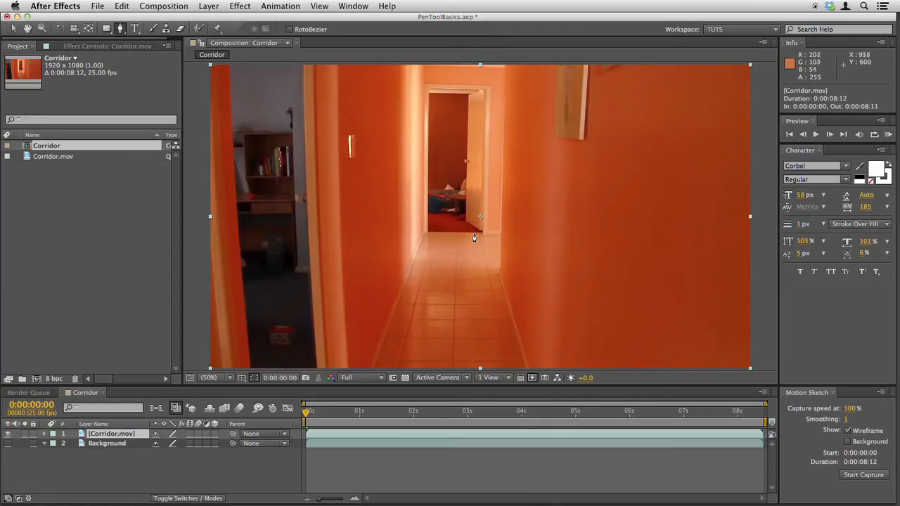
pyautogui.moveTo(434, 99)
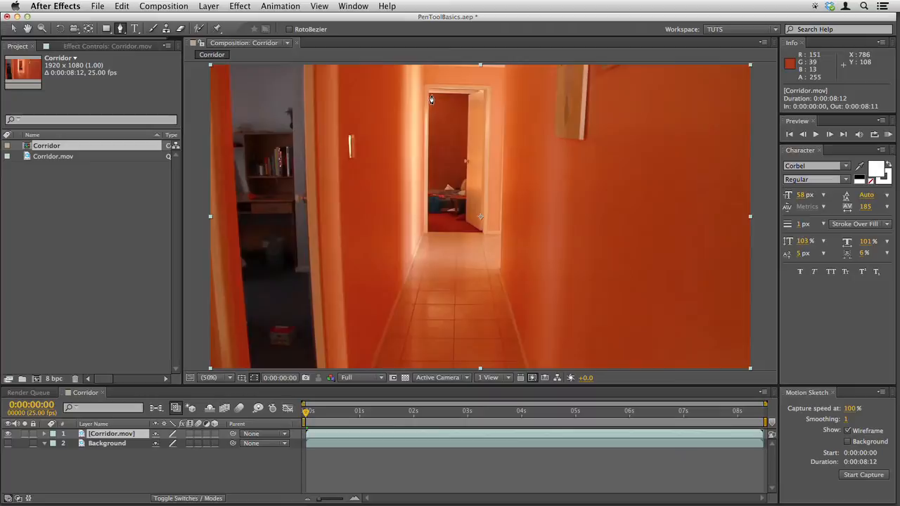
pyautogui.moveTo(427, 98)
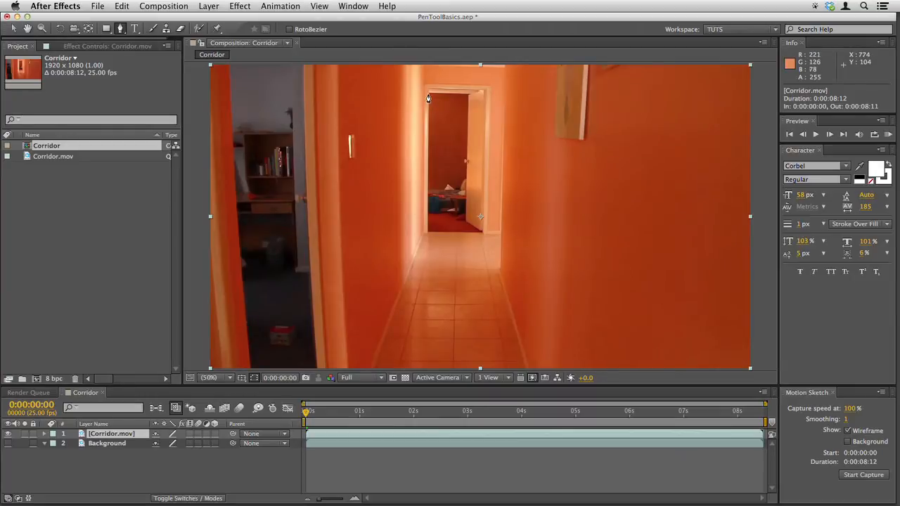
pyautogui.click(429, 222)
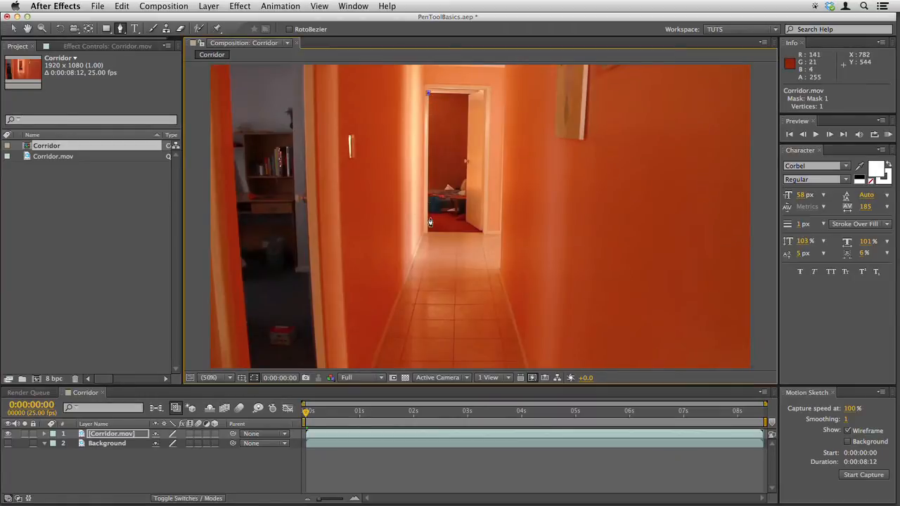
pyautogui.click(427, 234)
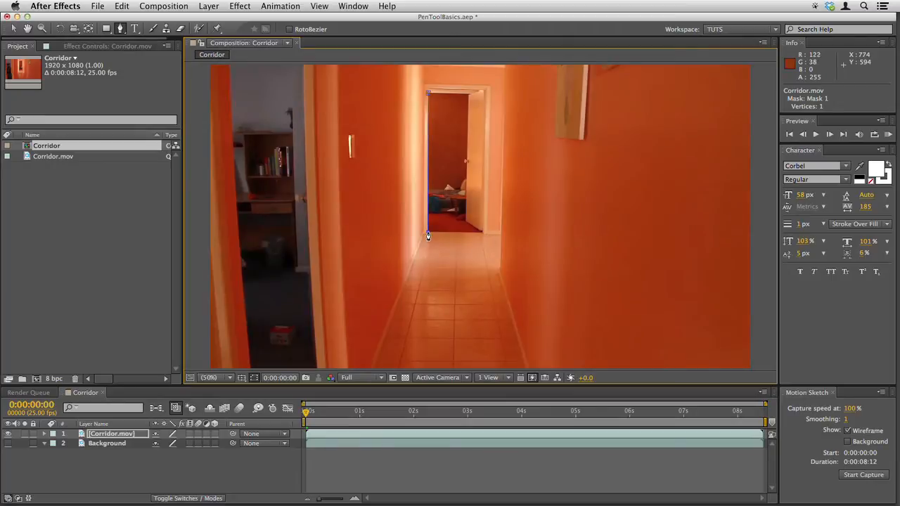
pyautogui.click(481, 236)
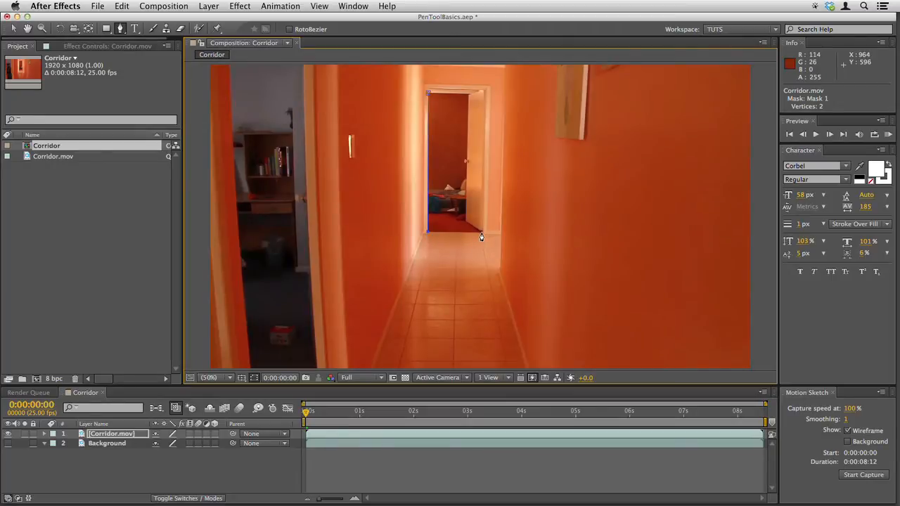
pyautogui.click(465, 226)
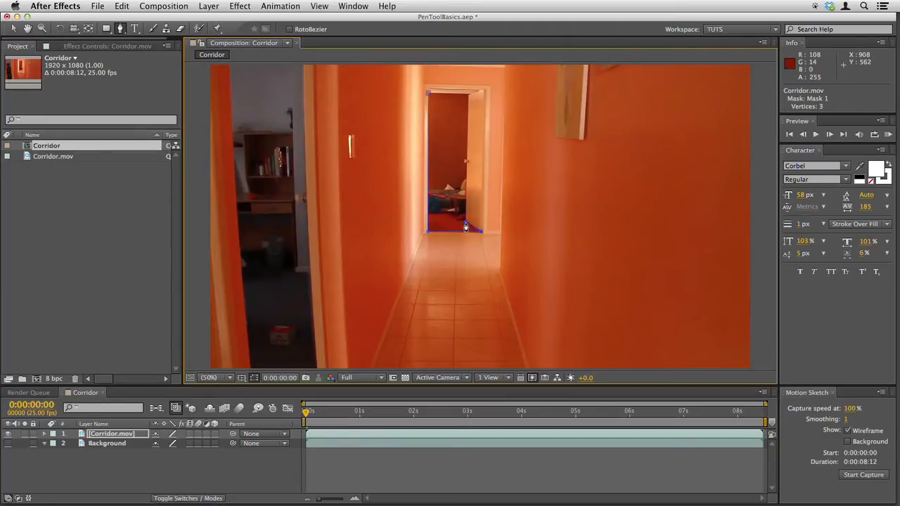
pyautogui.click(467, 98)
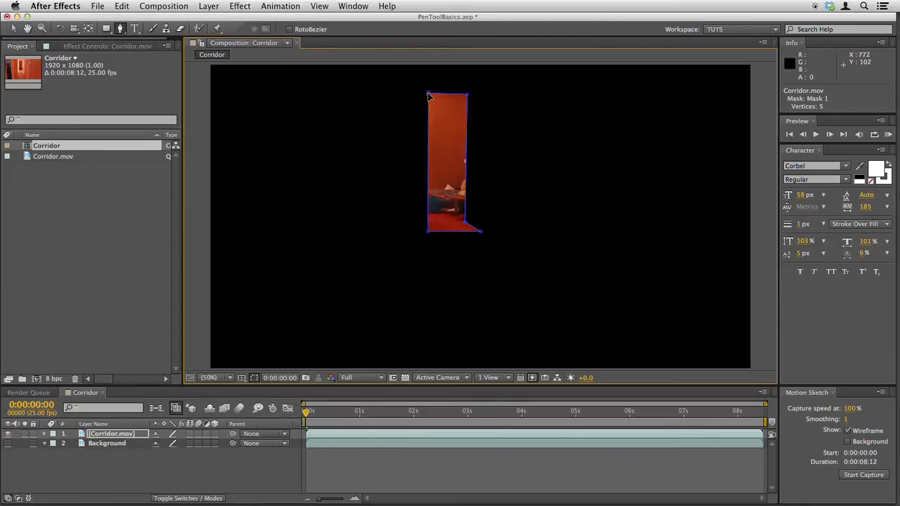
pyautogui.moveTo(394, 213)
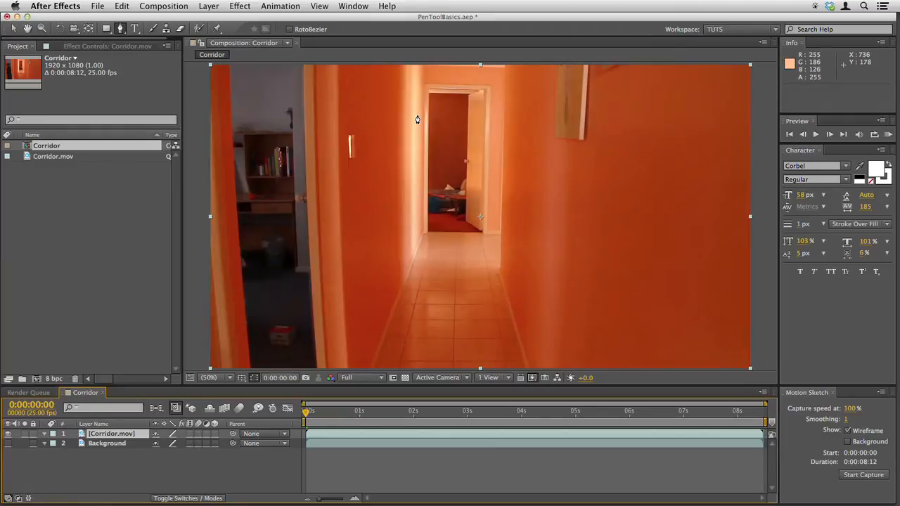
# Pan and zoom to 200% on the distant doorway, then pick the Pen tool
pyautogui.click(217, 377)
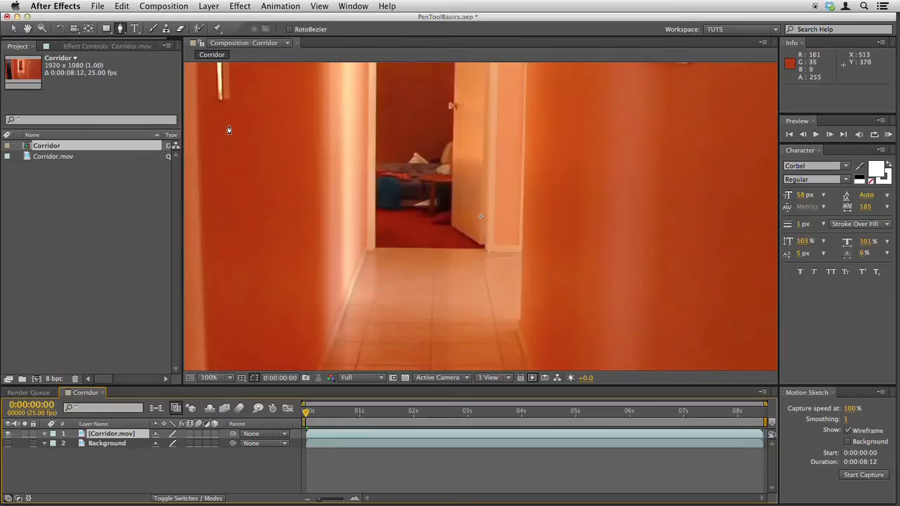
pyautogui.moveTo(438, 199)
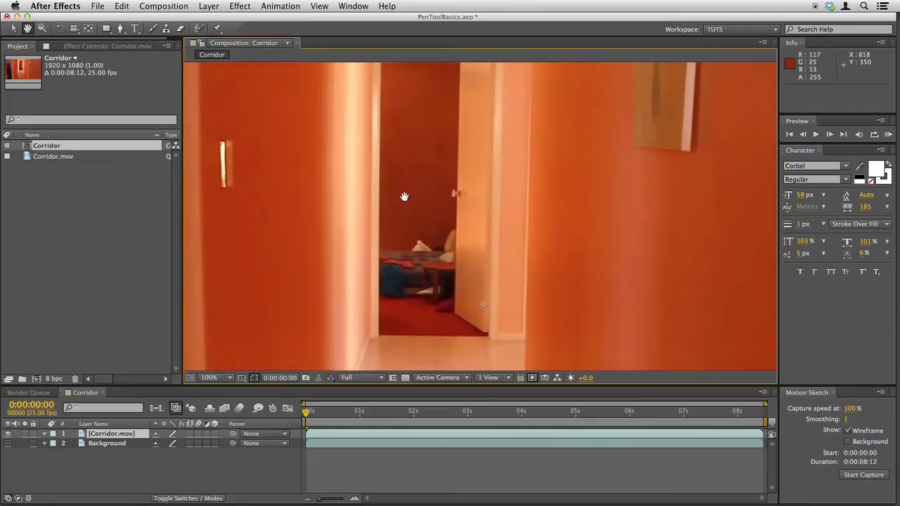
pyautogui.moveTo(405, 196); pyautogui.dragTo(428, 222)
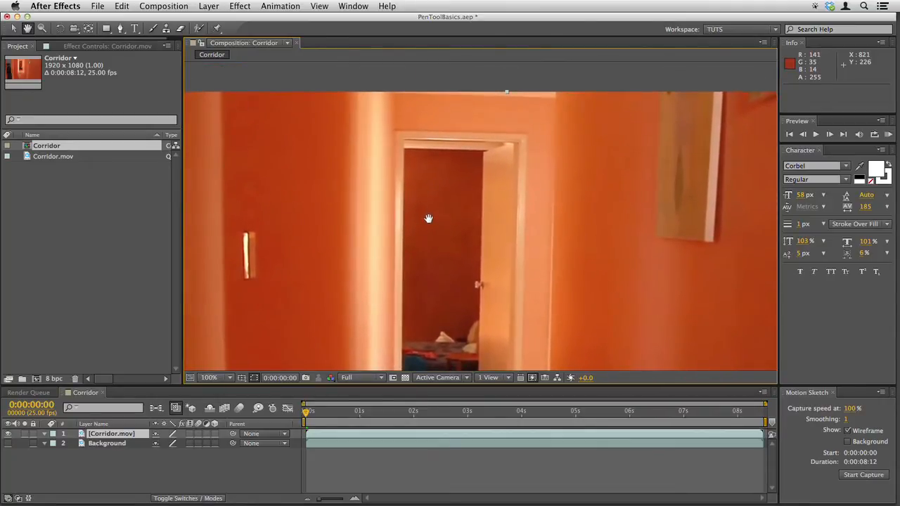
pyautogui.click(216, 377)
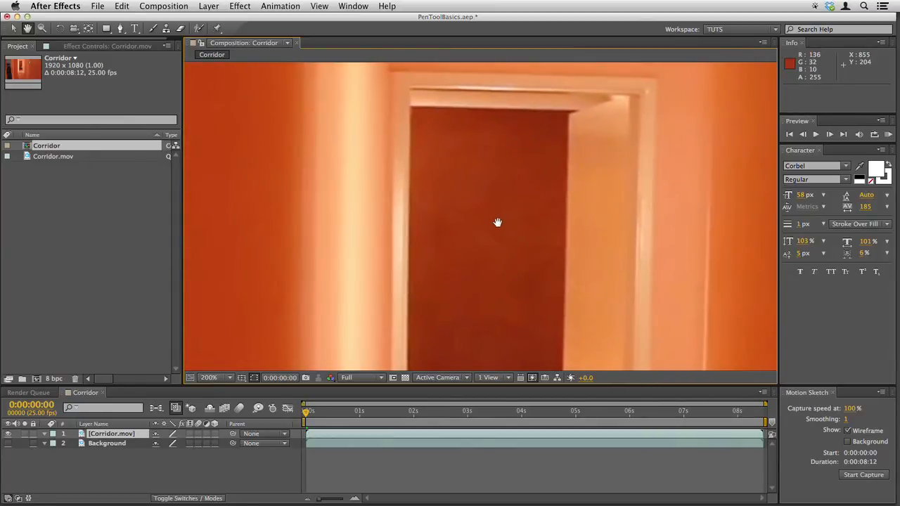
pyautogui.click(154, 30)
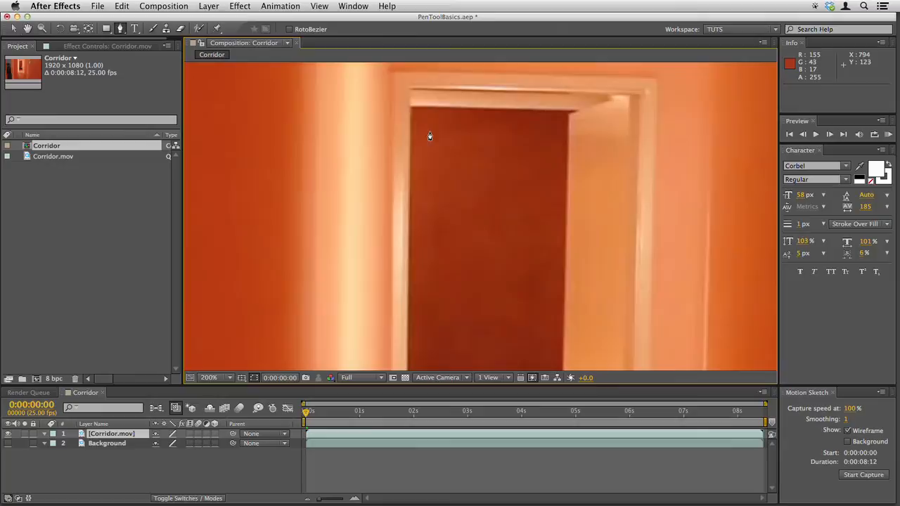
pyautogui.moveTo(411, 112)
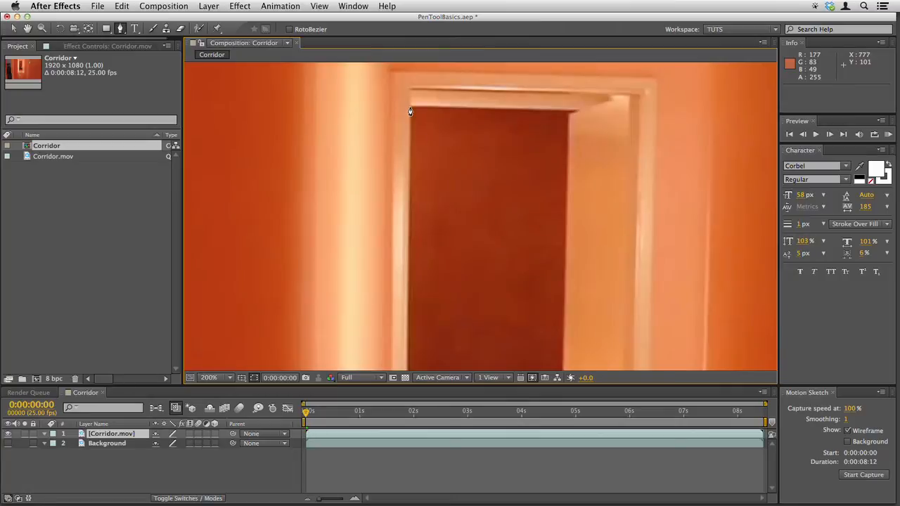
# Trace and close an eight-point Mask 1 around the doorway so only it shows
pyautogui.click(409, 106)
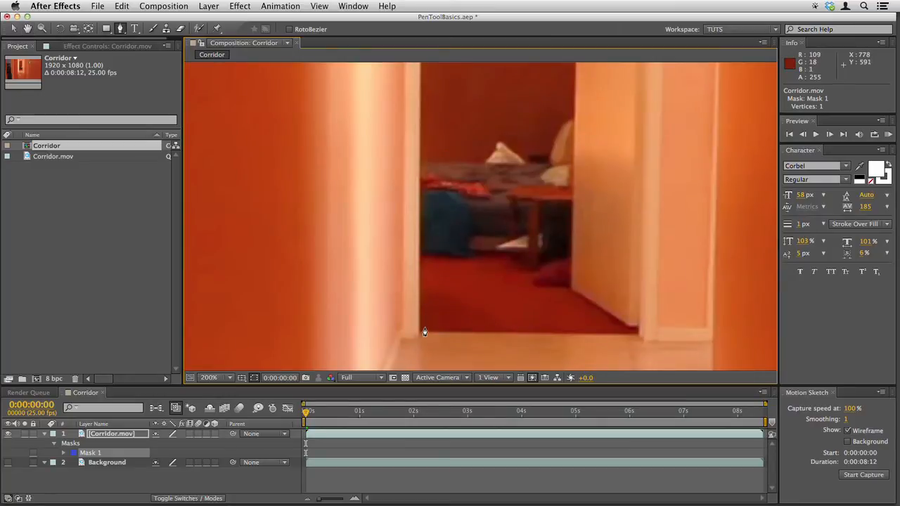
pyautogui.moveTo(421, 336)
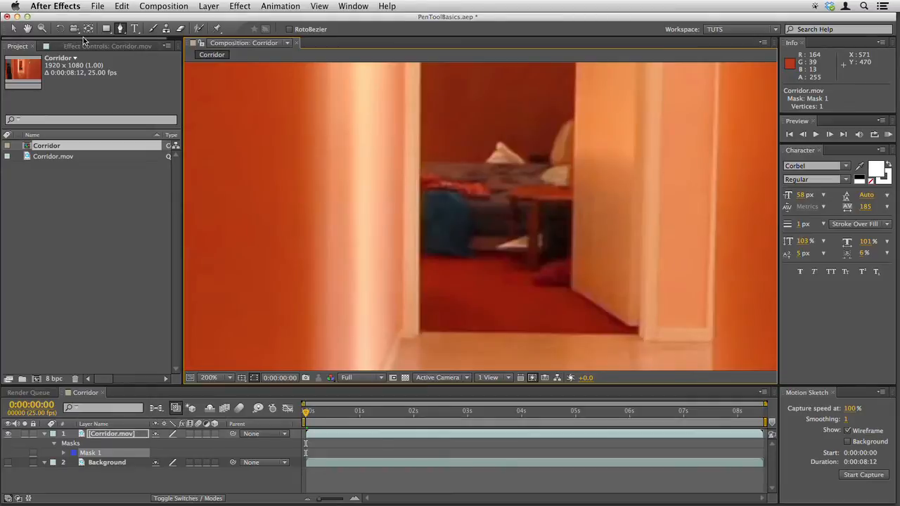
pyautogui.moveTo(439, 343)
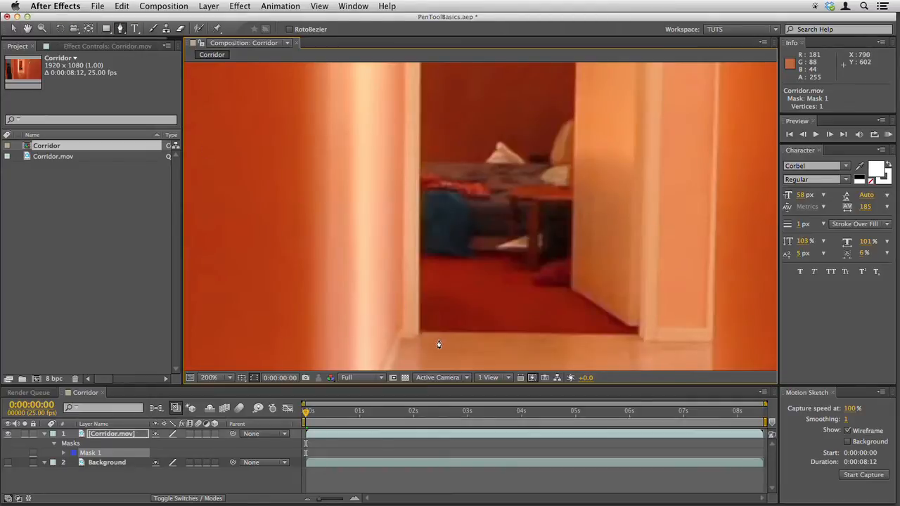
pyautogui.moveTo(412, 335)
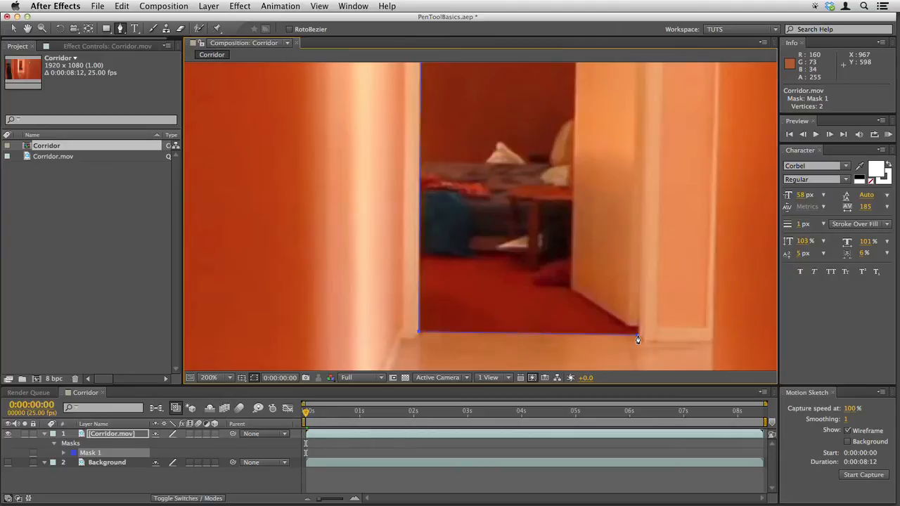
pyautogui.click(638, 329)
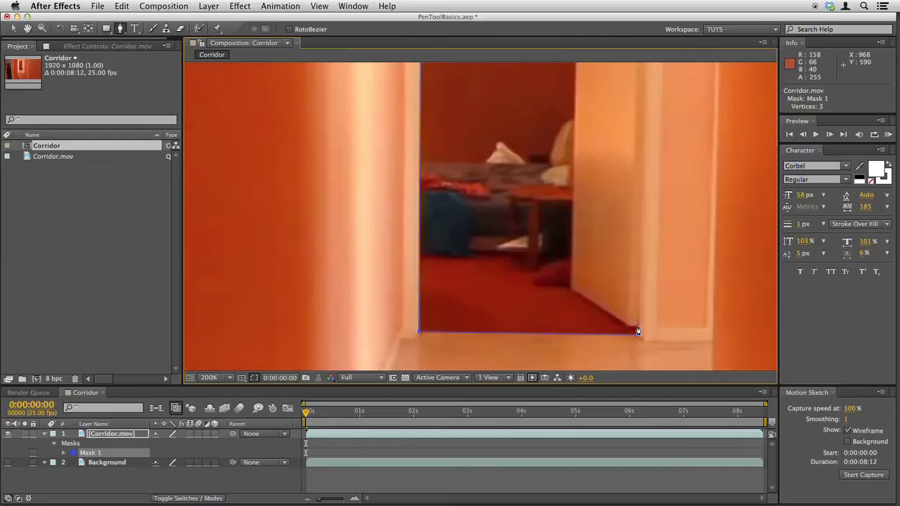
pyautogui.click(633, 330)
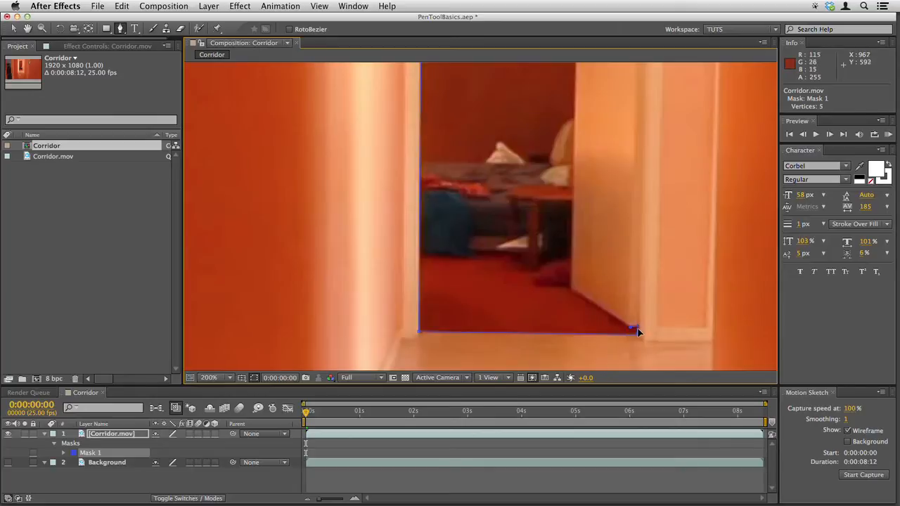
pyautogui.moveTo(559, 312)
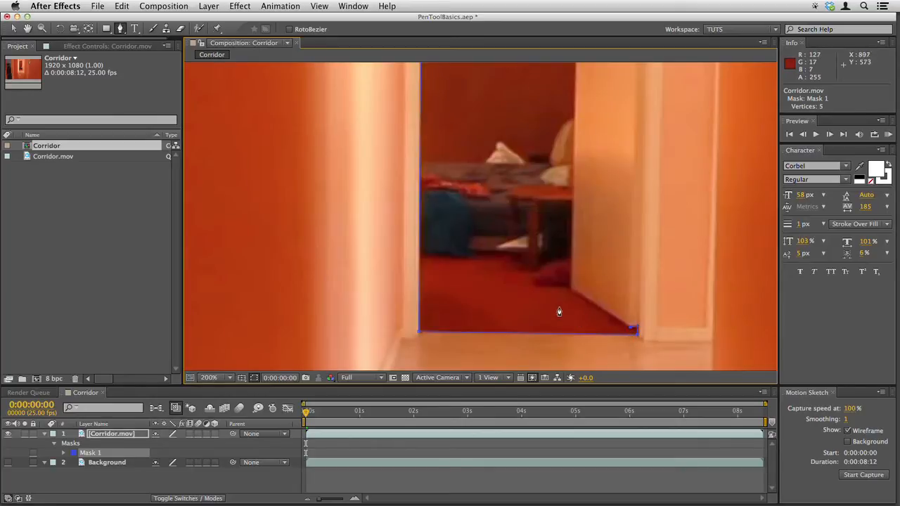
pyautogui.moveTo(571, 296)
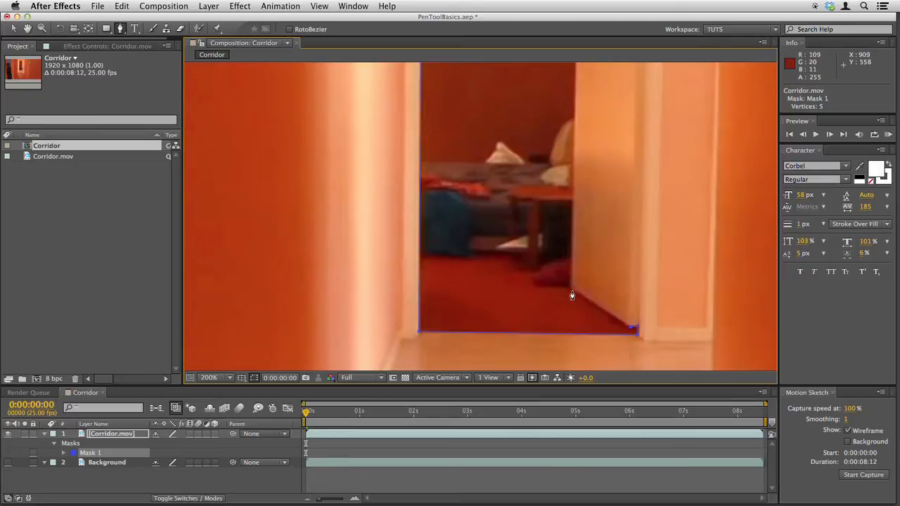
pyautogui.click(572, 289)
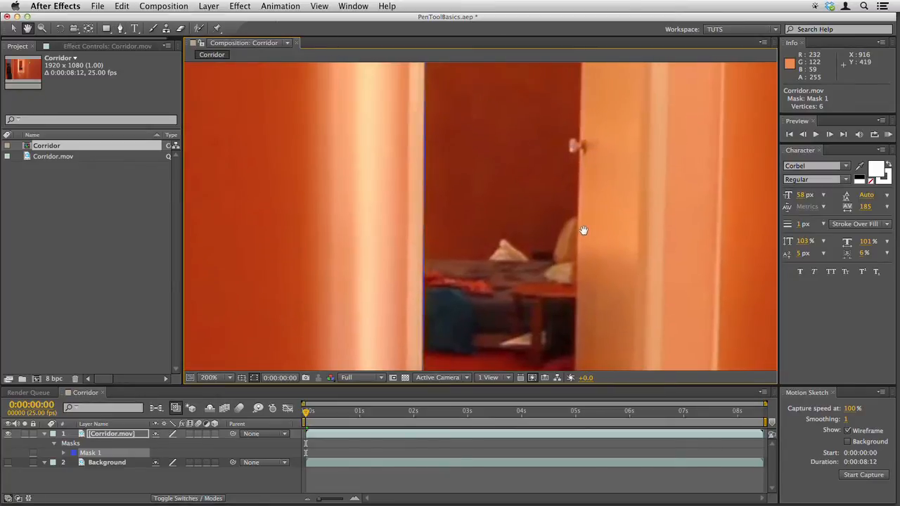
pyautogui.click(139, 28)
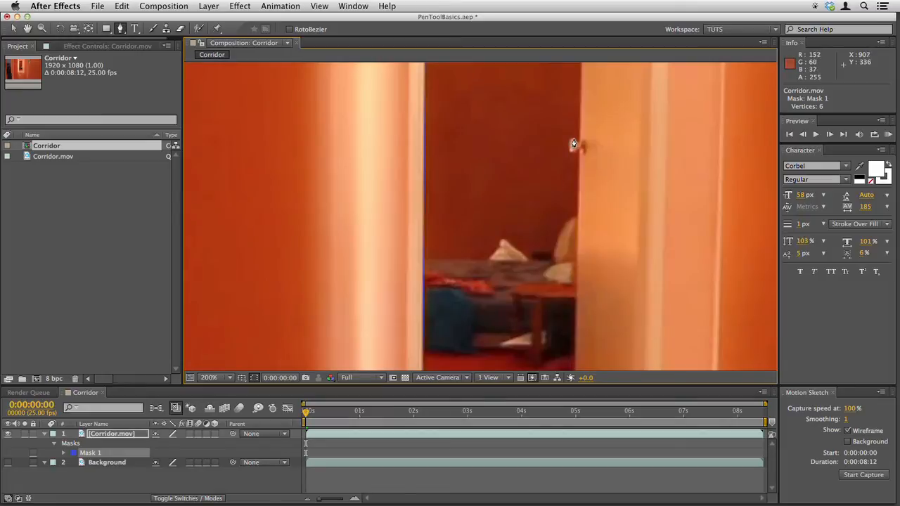
pyautogui.moveTo(581, 162)
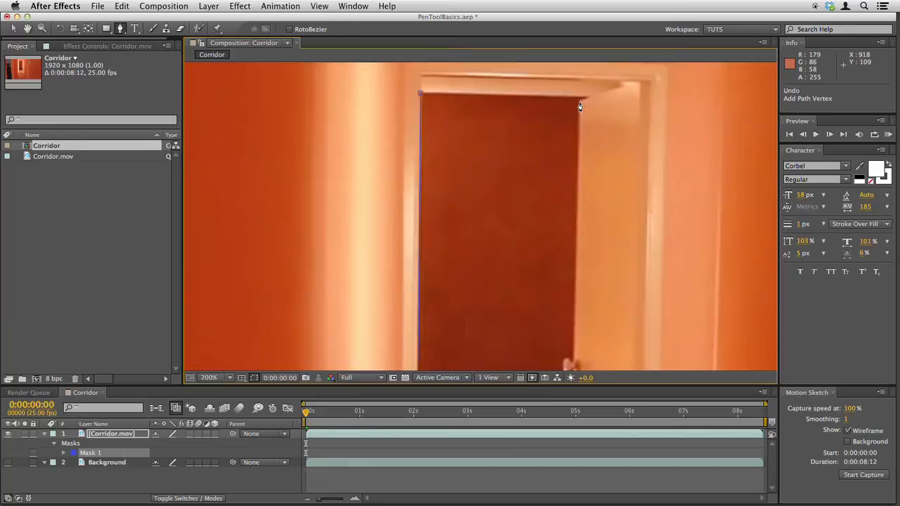
pyautogui.click(585, 101)
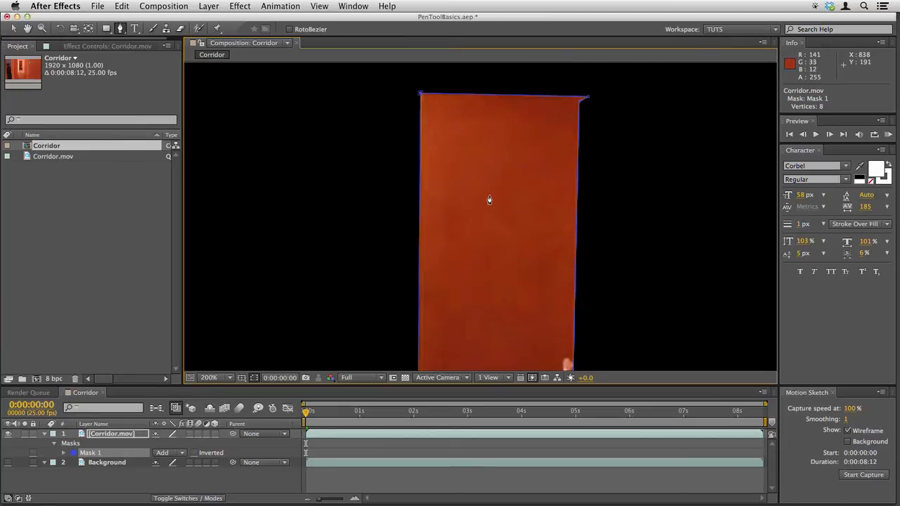
pyautogui.moveTo(490, 201)
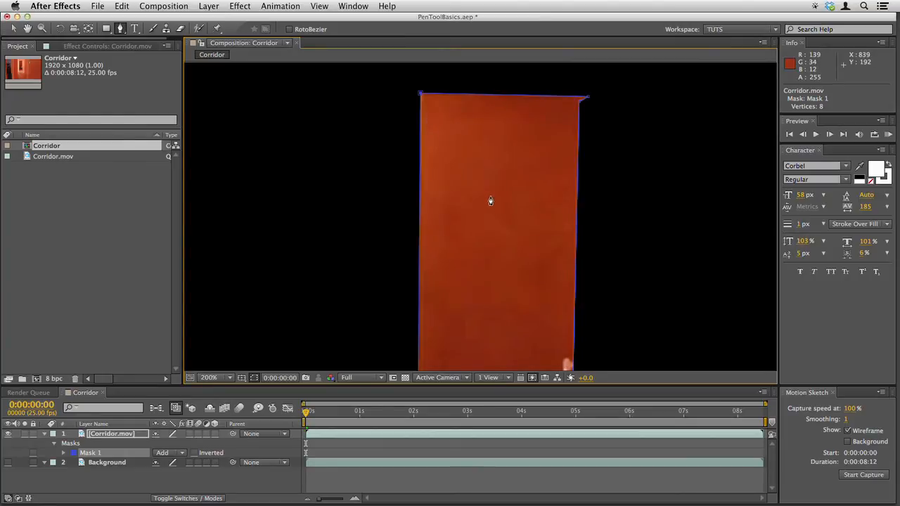
# Zoom the Composition viewer back out to Fit to see the whole frame
pyautogui.click(211, 377)
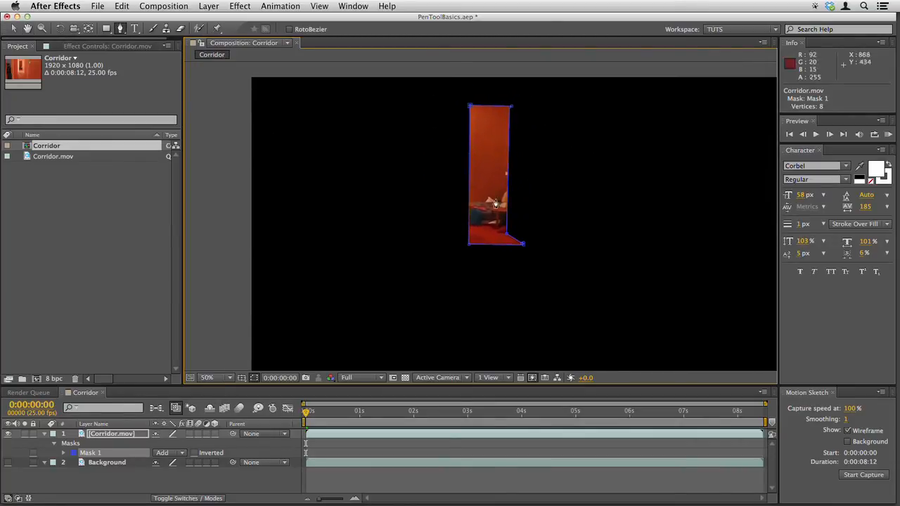
pyautogui.moveTo(208, 377)
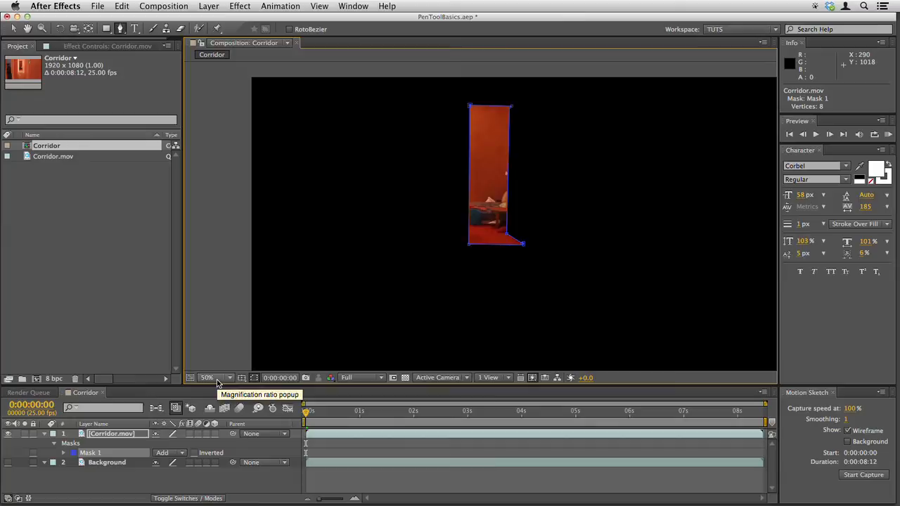
pyautogui.click(208, 377)
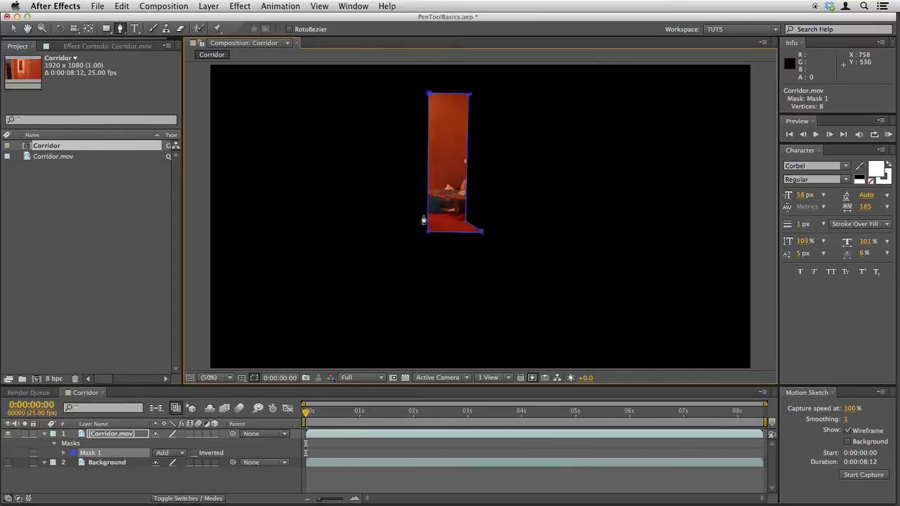
pyautogui.moveTo(599, 204)
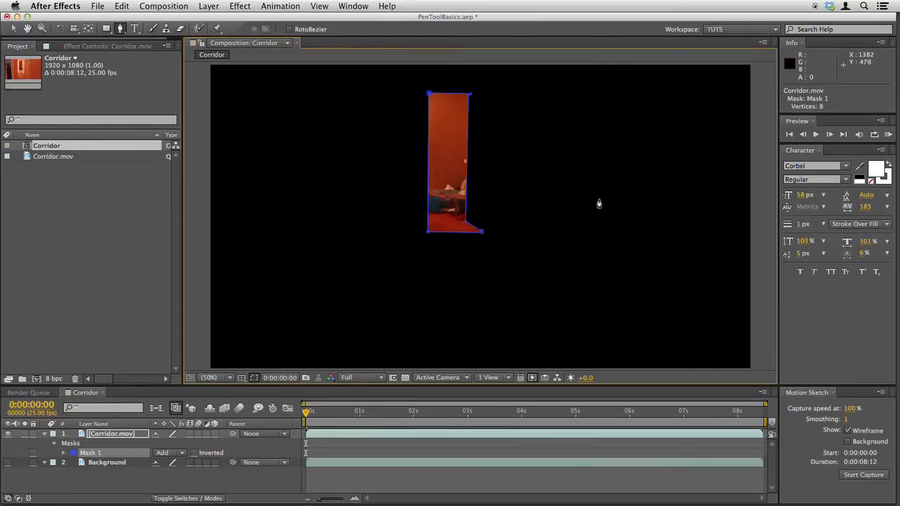
pyautogui.moveTo(457, 92)
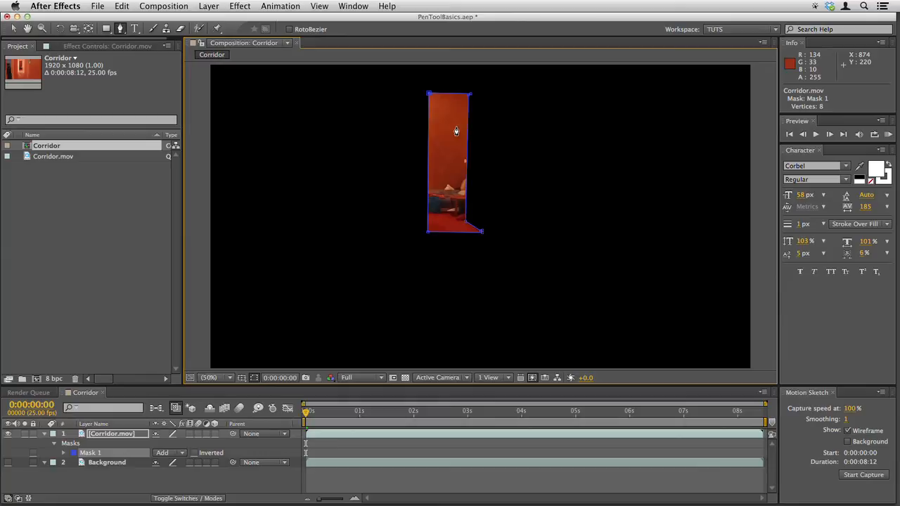
pyautogui.moveTo(299, 295)
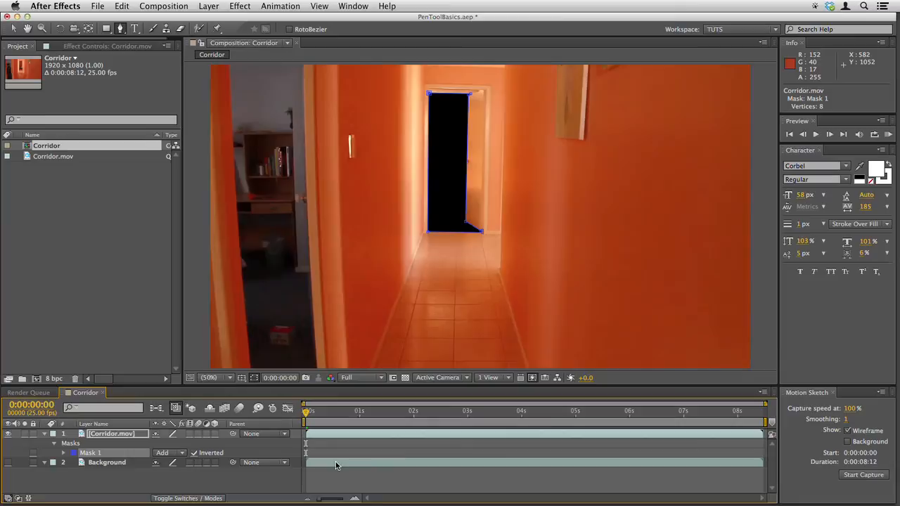
# With Mask 1 inverted, select the Background layer
pyautogui.click(107, 463)
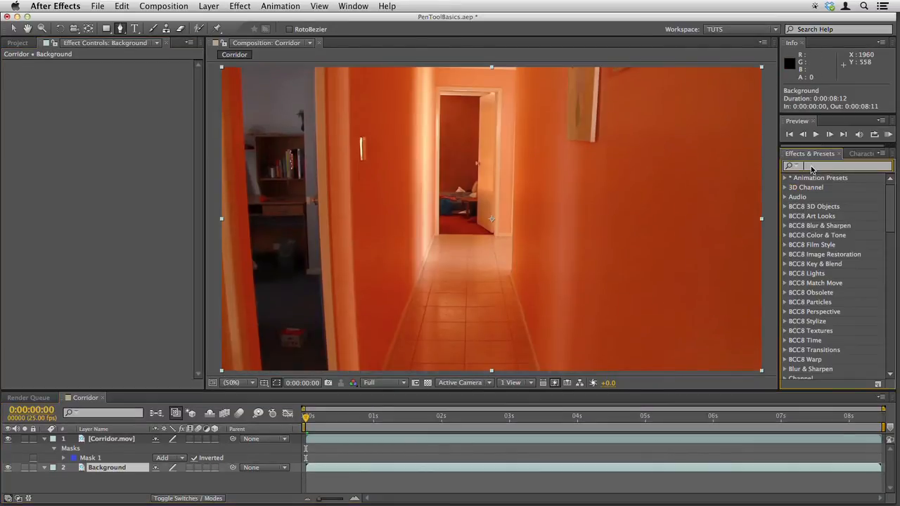
# Apply Levels to Background and drag its gamma to about 0.69, then select Corridor.mov
pyautogui.click(833, 166)
pyautogui.write('level')
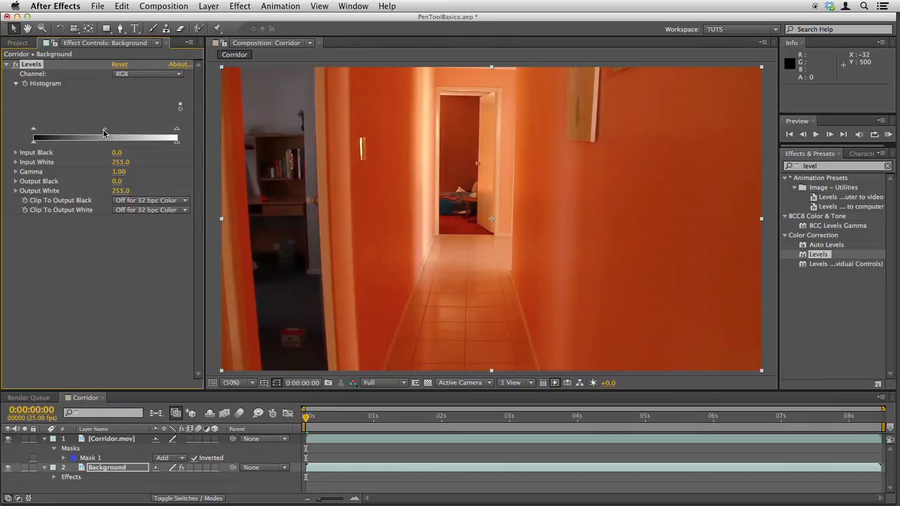
pyautogui.moveTo(104, 138); pyautogui.dragTo(121, 138)
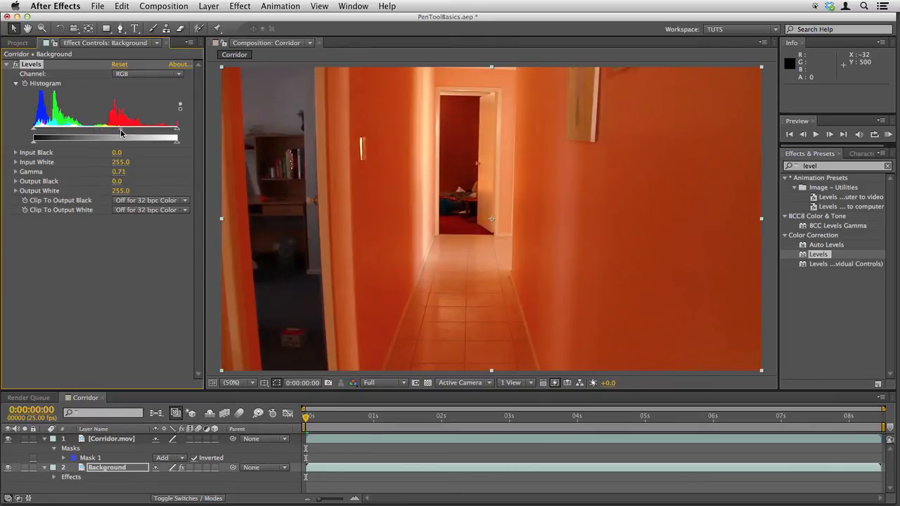
pyautogui.moveTo(124, 133); pyautogui.dragTo(118, 134)
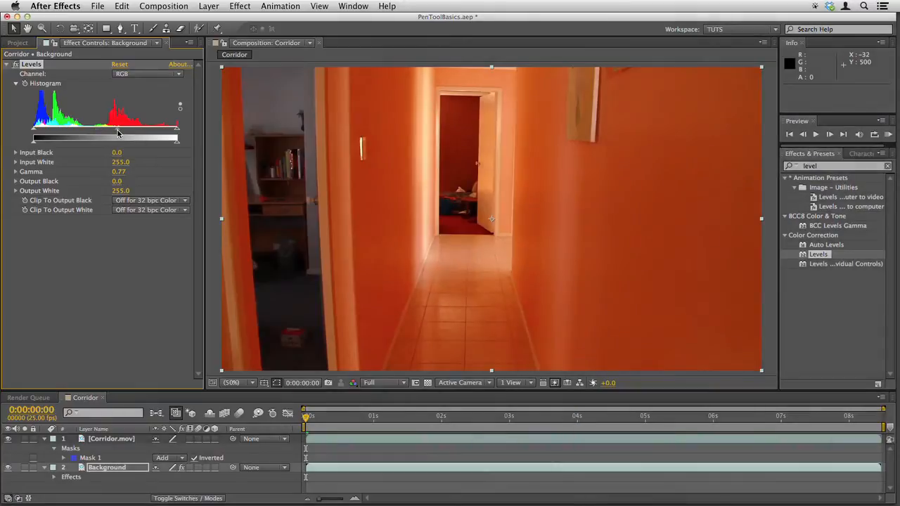
pyautogui.moveTo(118, 134); pyautogui.dragTo(130, 134)
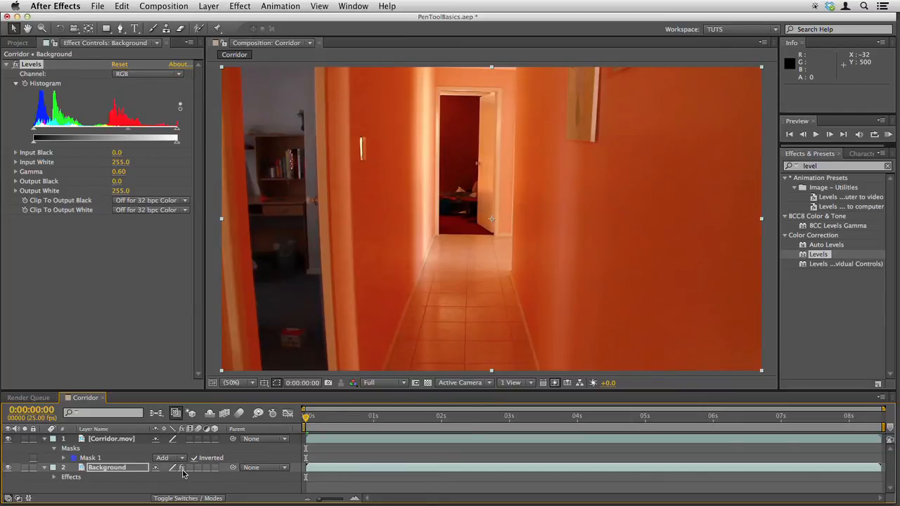
pyautogui.click(95, 458)
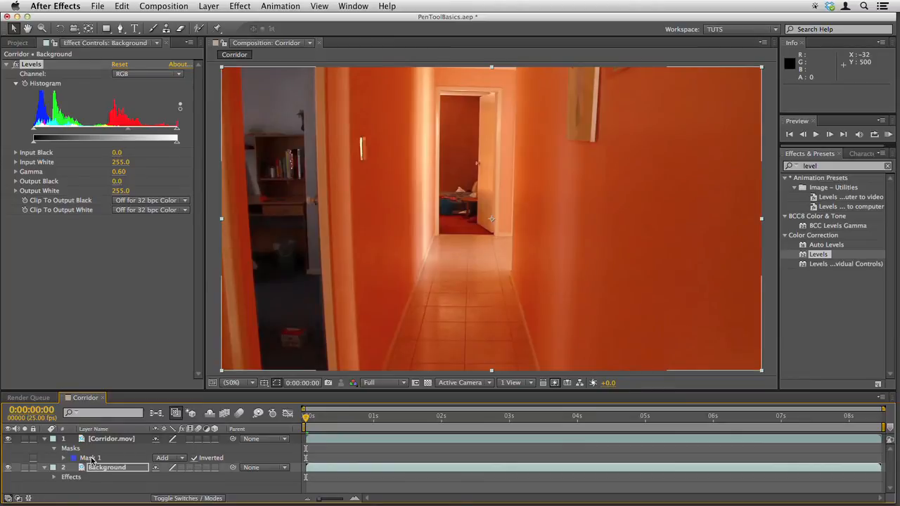
pyautogui.click(90, 459)
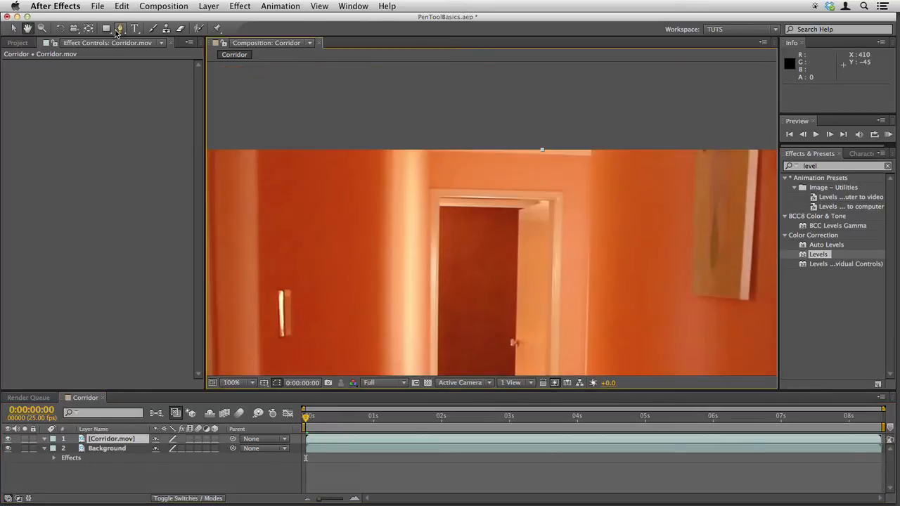
# At 100% with the Selection tool, pick the Mask 1 vertices at the doorway corners
pyautogui.click(135, 28)
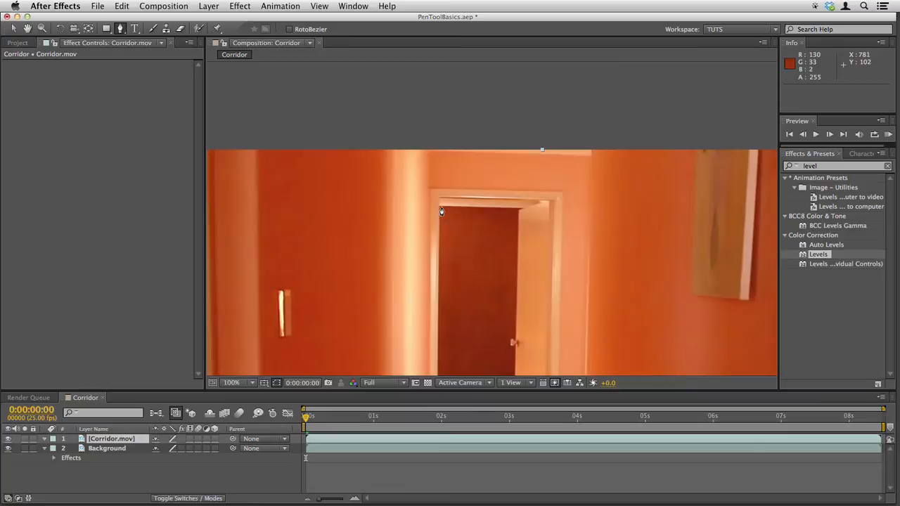
pyautogui.click(438, 205)
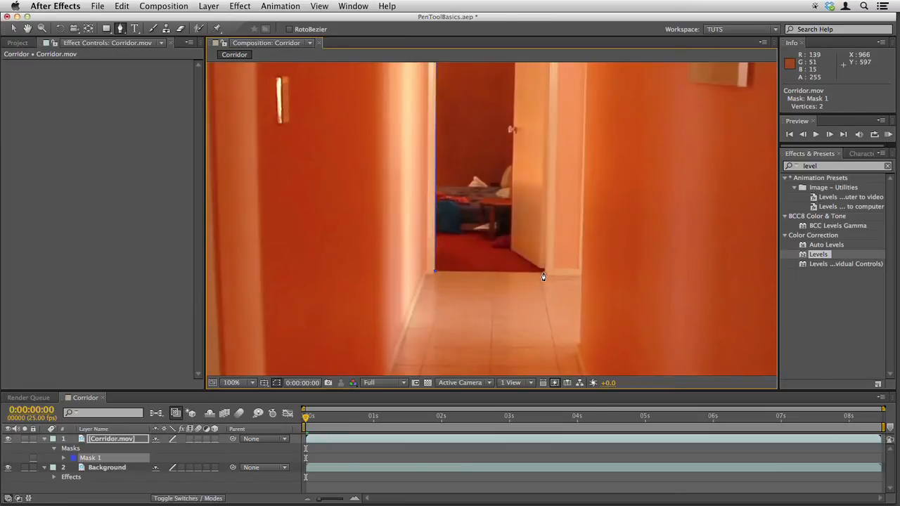
pyautogui.click(543, 273)
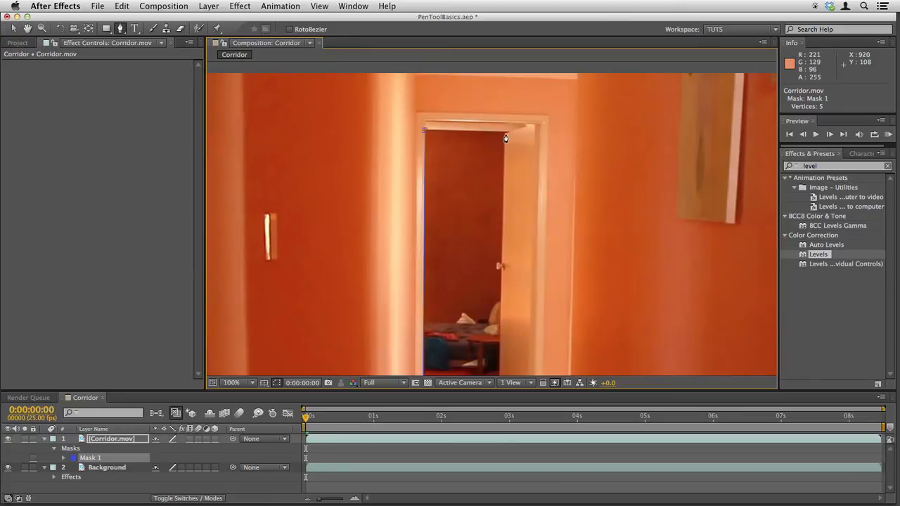
pyautogui.click(231, 383)
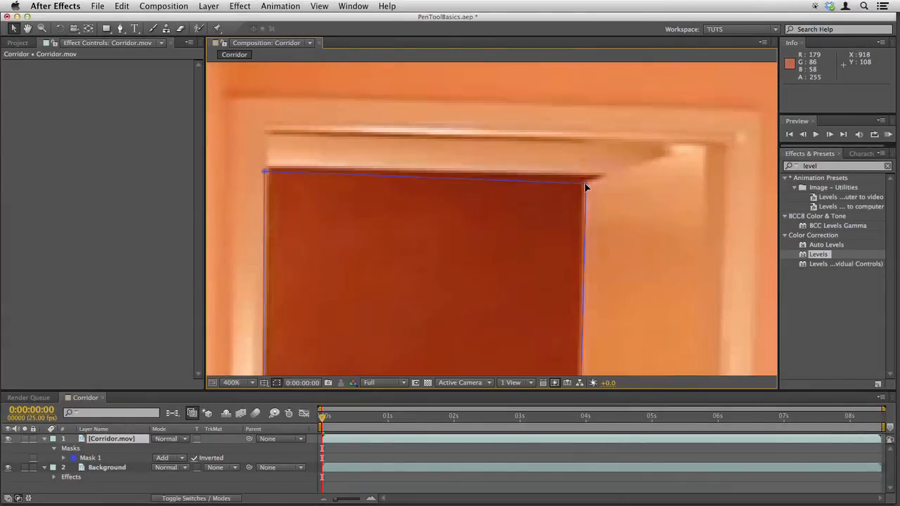
# Drag the top-right and top-left mask points onto the door frame corners
pyautogui.moveTo(588, 186); pyautogui.dragTo(573, 190)
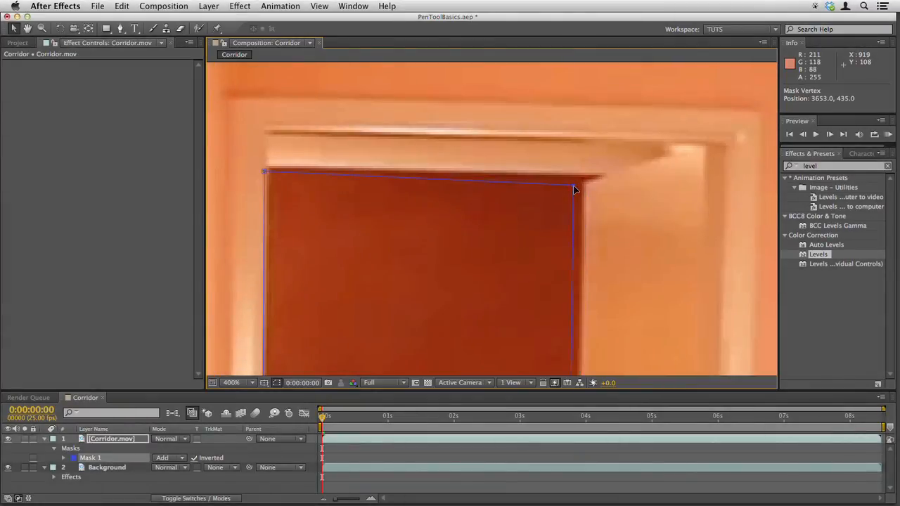
pyautogui.moveTo(574, 189); pyautogui.dragTo(583, 188)
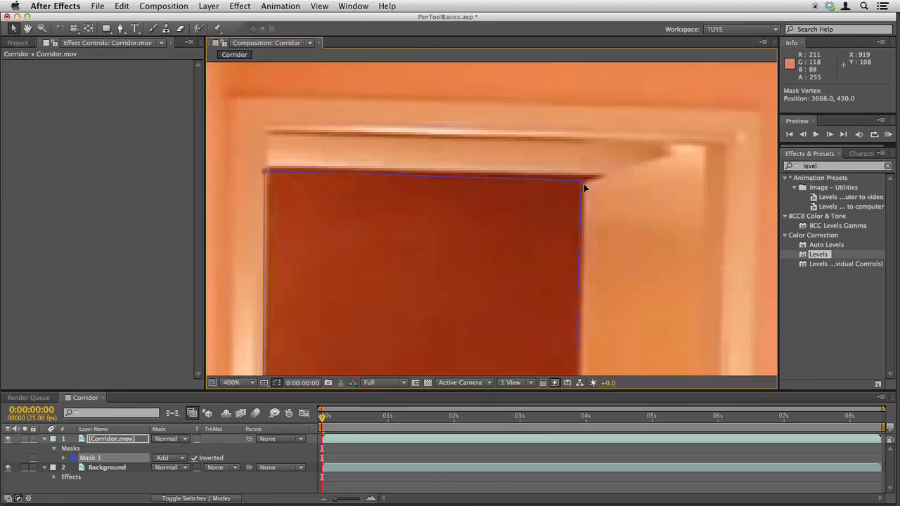
pyautogui.moveTo(583, 188); pyautogui.dragTo(583, 179)
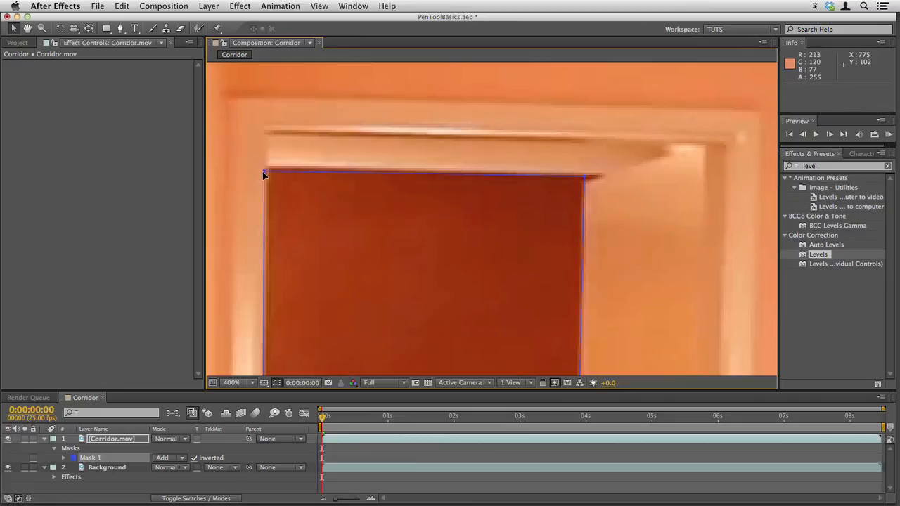
pyautogui.moveTo(264, 175); pyautogui.dragTo(267, 171)
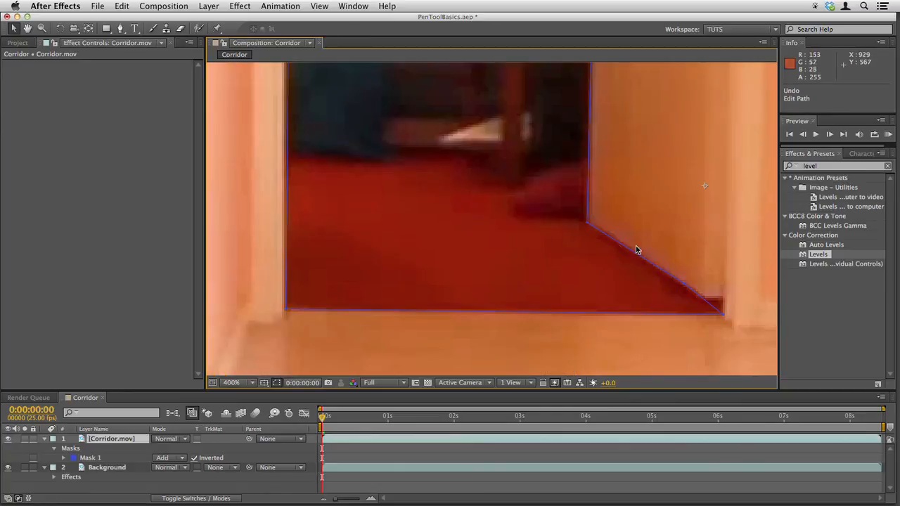
pyautogui.moveTo(588, 226)
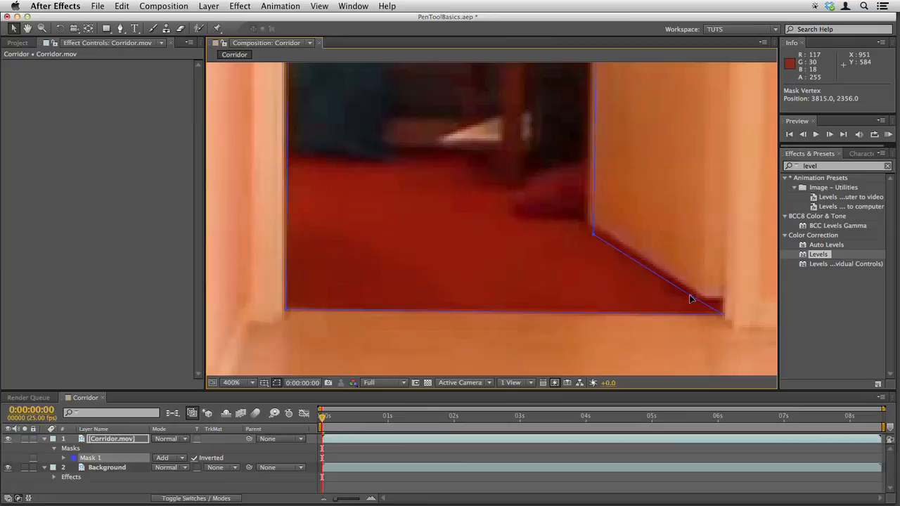
# Pull the bottom-right and baseboard points onto the carpet corner and wall edge, then deselect
pyautogui.moveTo(689, 298); pyautogui.dragTo(706, 303)
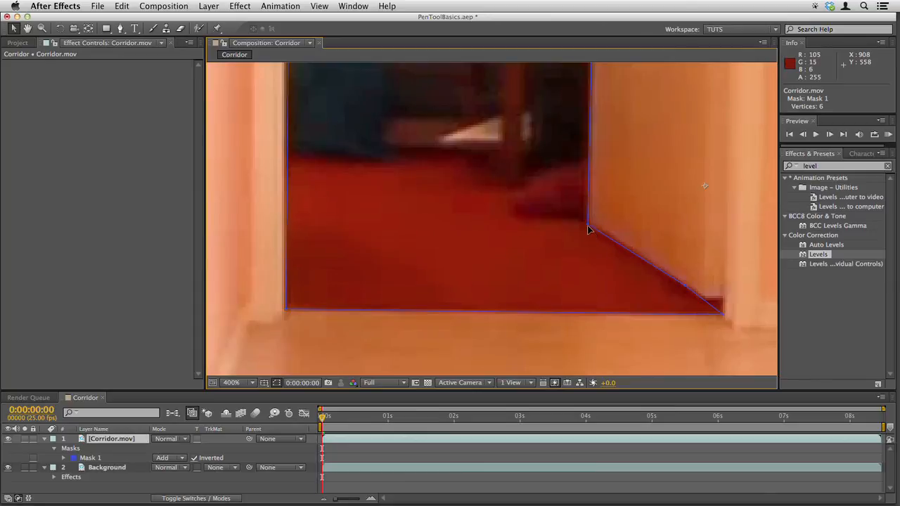
pyautogui.moveTo(588, 231); pyautogui.dragTo(629, 252)
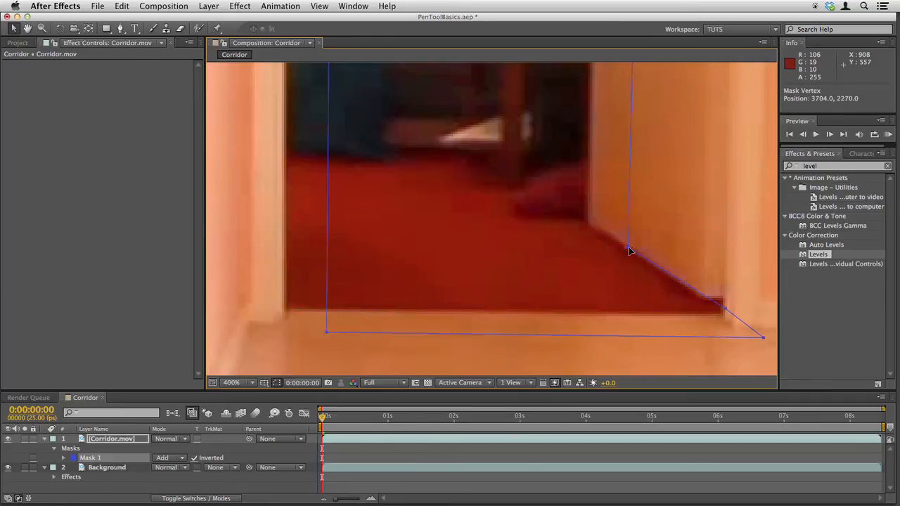
pyautogui.moveTo(630, 250); pyautogui.dragTo(658, 287)
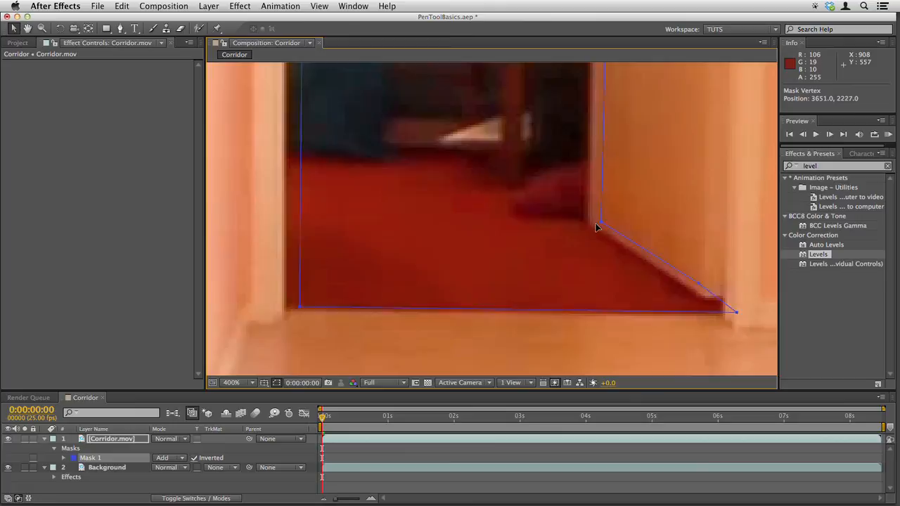
pyautogui.moveTo(596, 228); pyautogui.dragTo(589, 230)
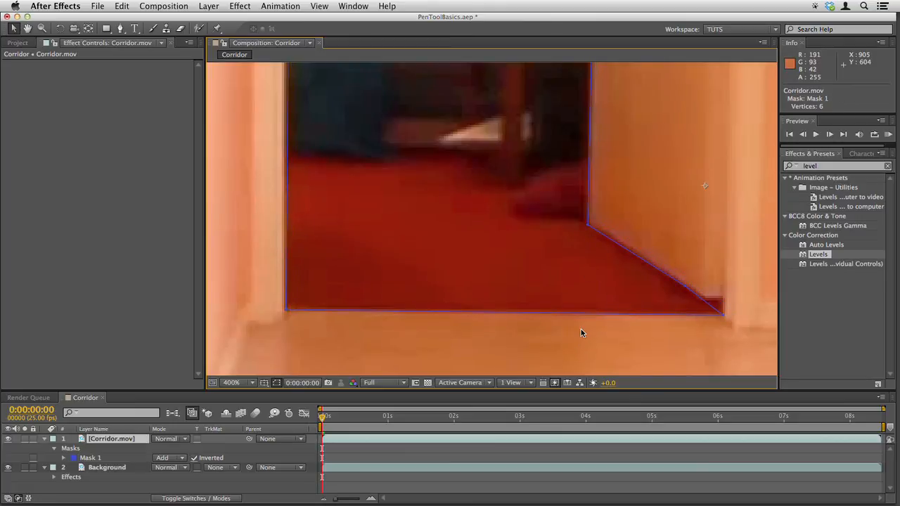
pyautogui.click(237, 383)
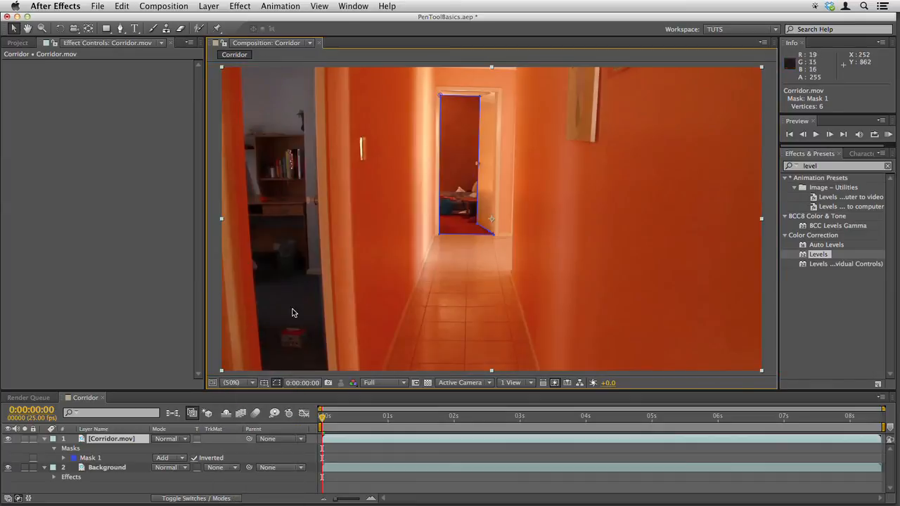
pyautogui.moveTo(357, 253)
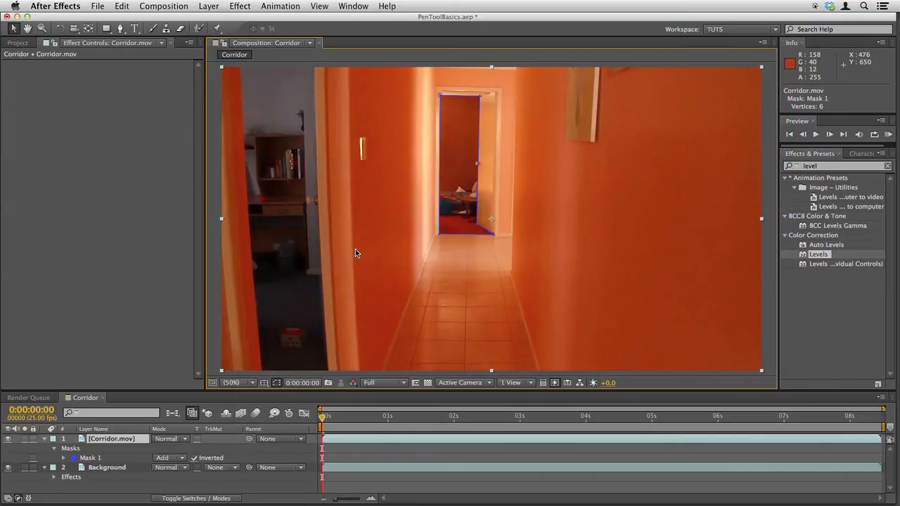